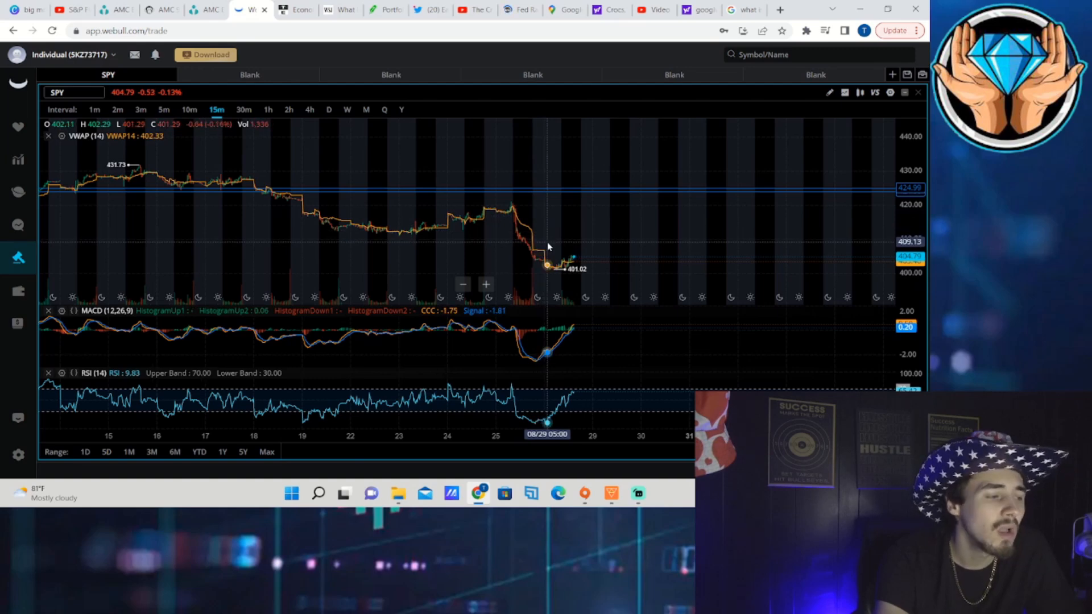
pyautogui.moveTo(530, 244)
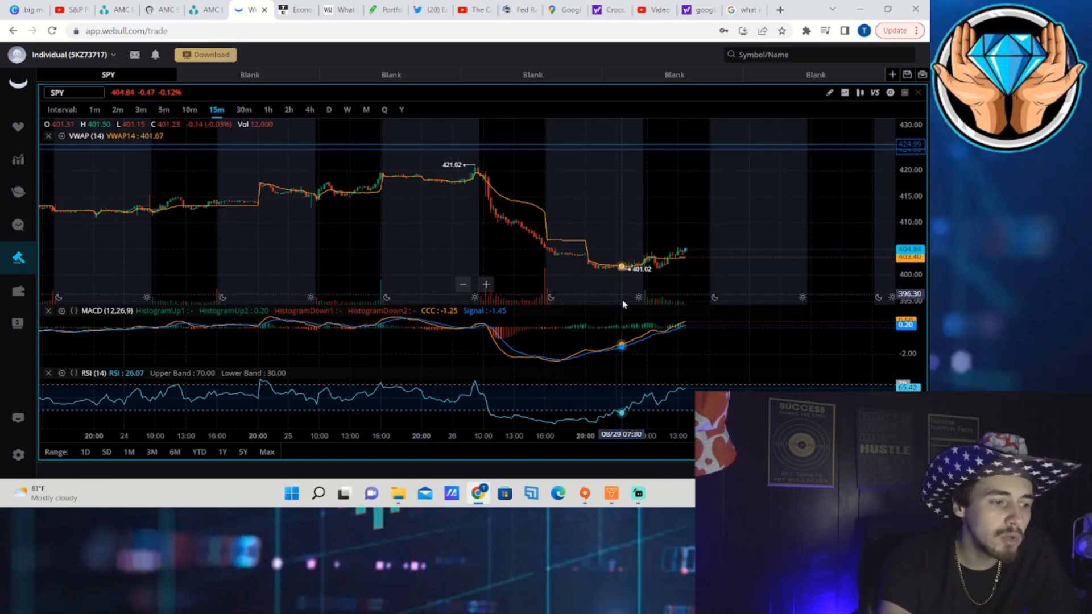
pyautogui.moveTo(672, 218)
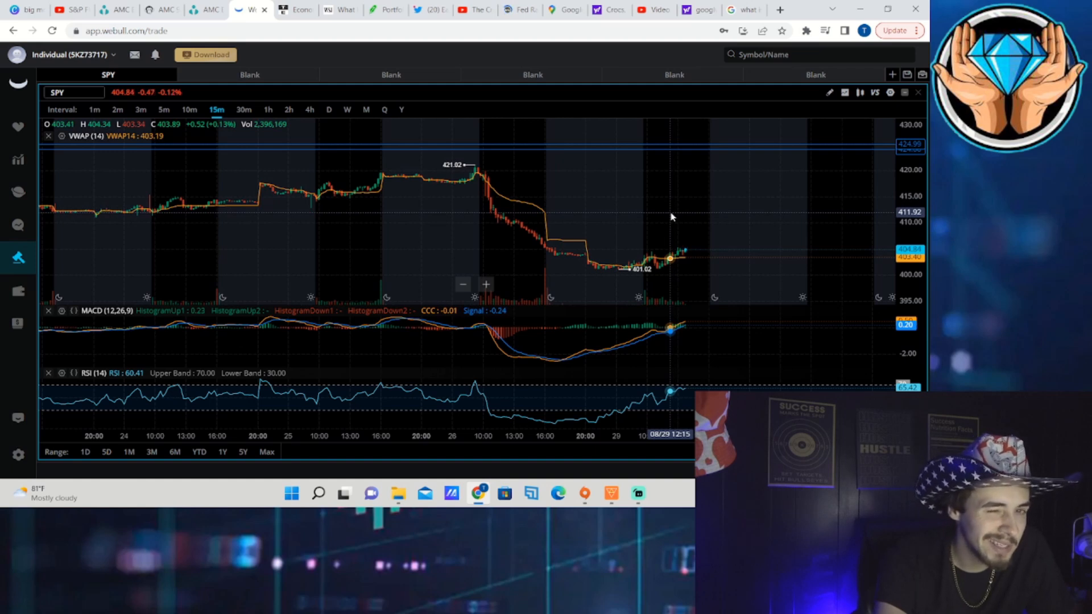
# Show SPY on 1-minute candles for today's session, ranging 401.02 to 405.27 around VWAP.
pyautogui.click(94, 109)
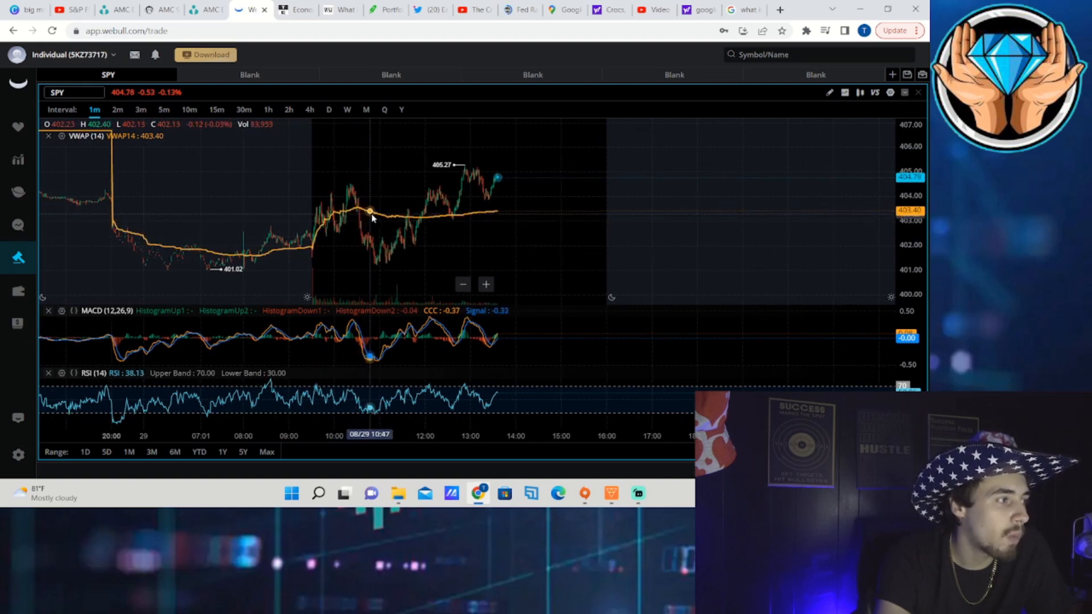
pyautogui.moveTo(67, 133)
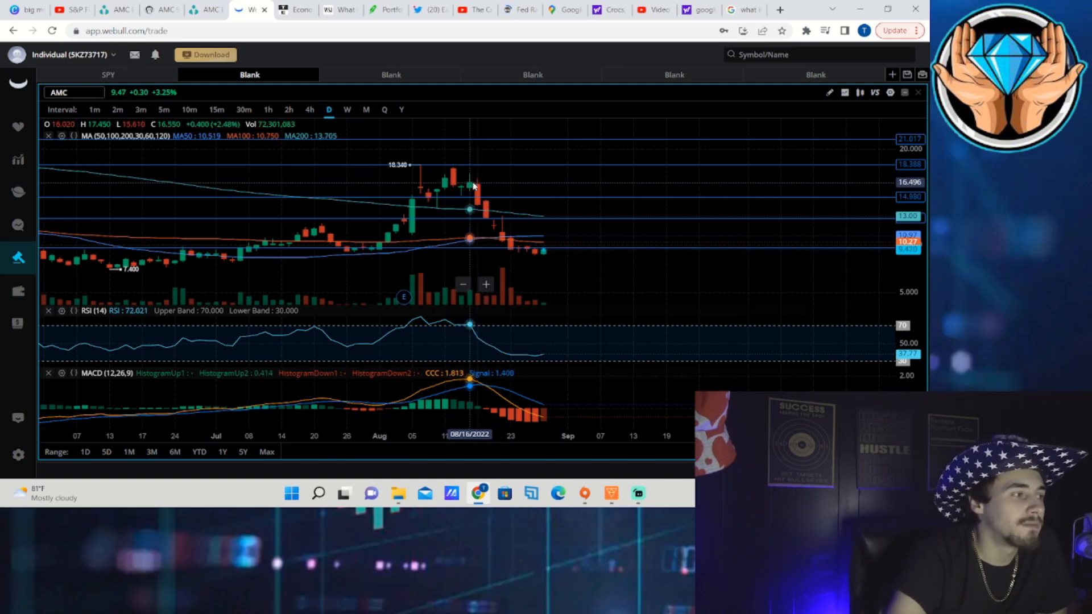
pyautogui.moveTo(519, 222)
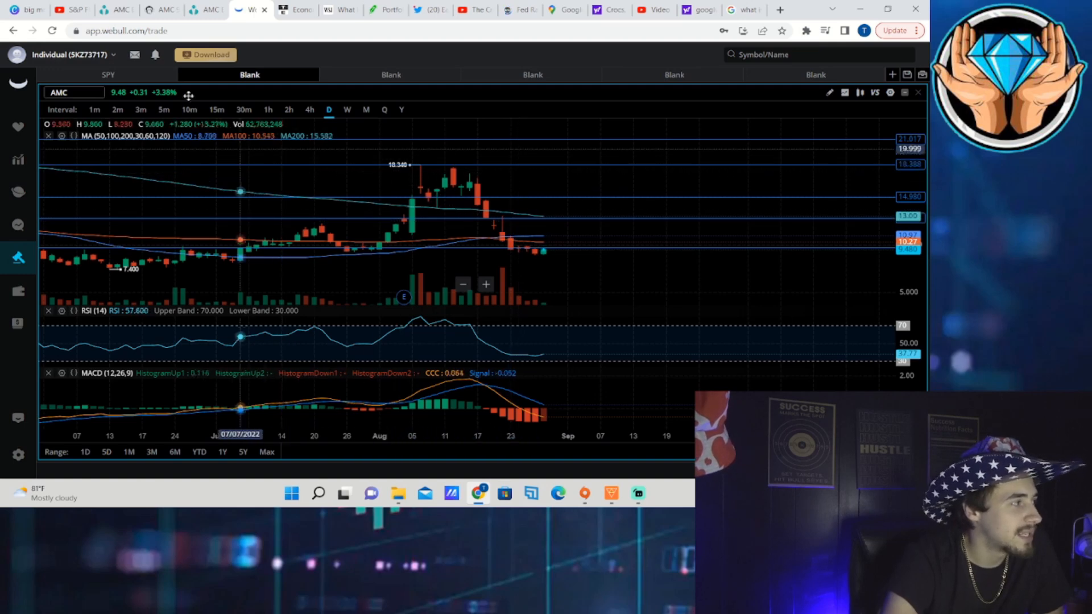
# Bring up Ortex's AMC short-interest page: 21.52% estimated short interest, 100% utilization.
pyautogui.click(202, 9)
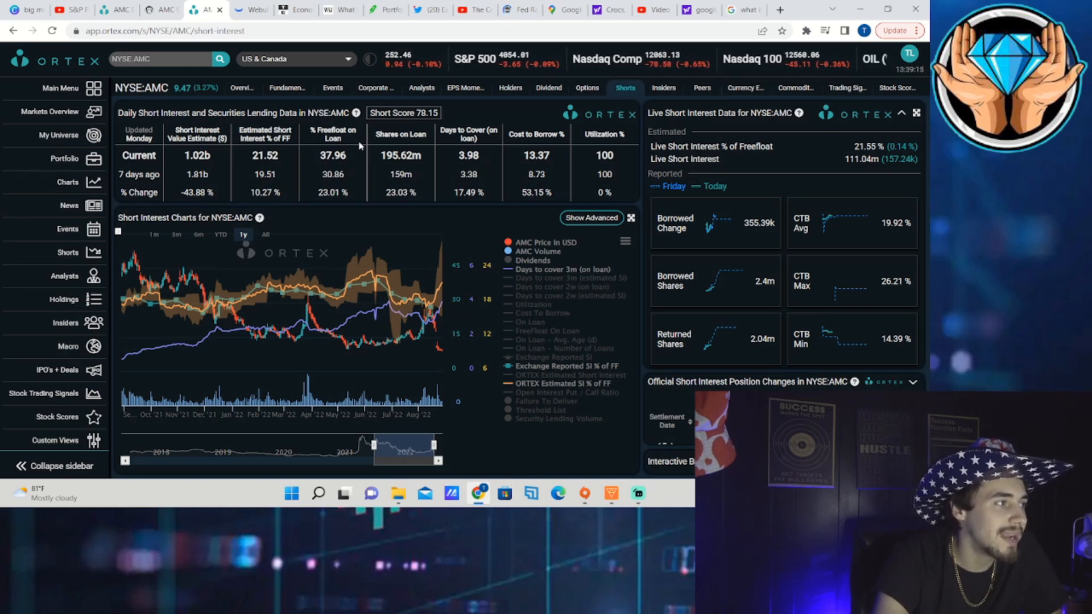
# Open APE's Ortex short-interest page: 25.76% short interest of free float, 100% utilization.
pyautogui.click(587, 88)
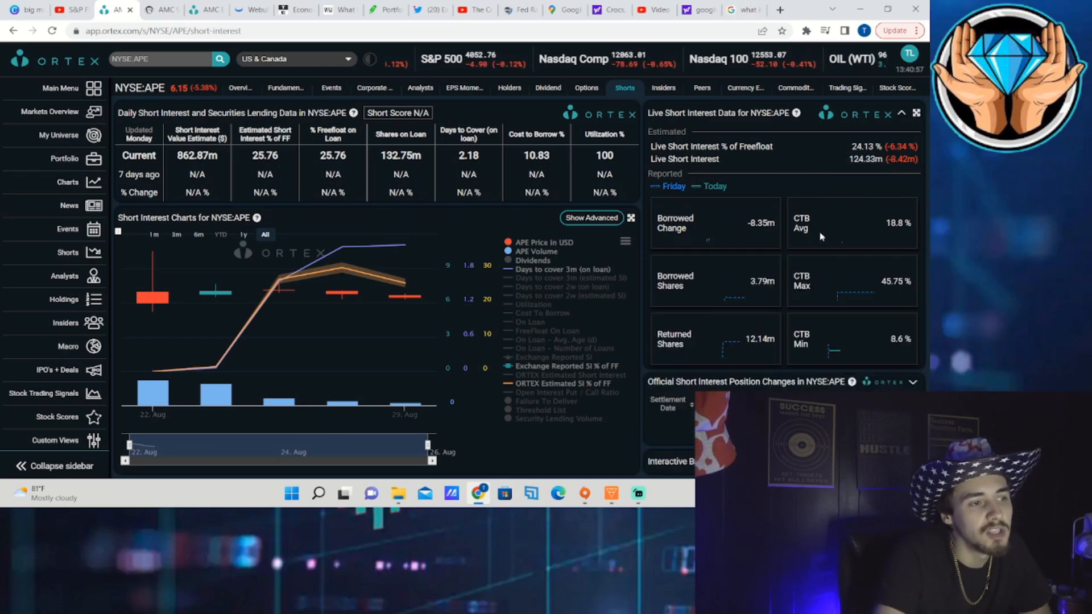
# Switch to the Stonk-O-Tracker page listing AMC in/out-of-the-money calls and puts by expiry.
pyautogui.click(162, 10)
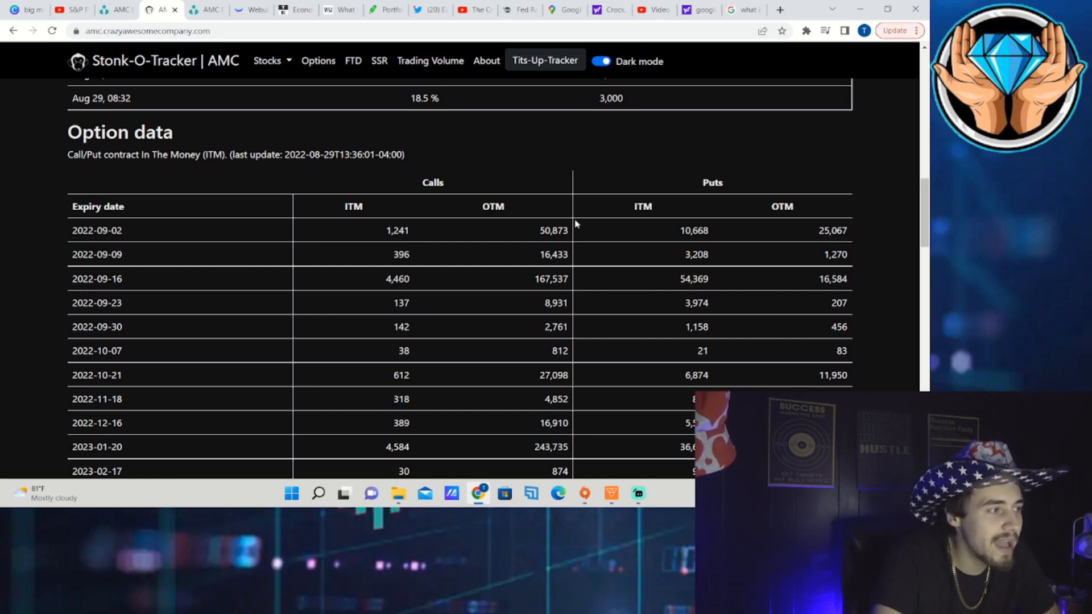
pyautogui.moveTo(298, 9)
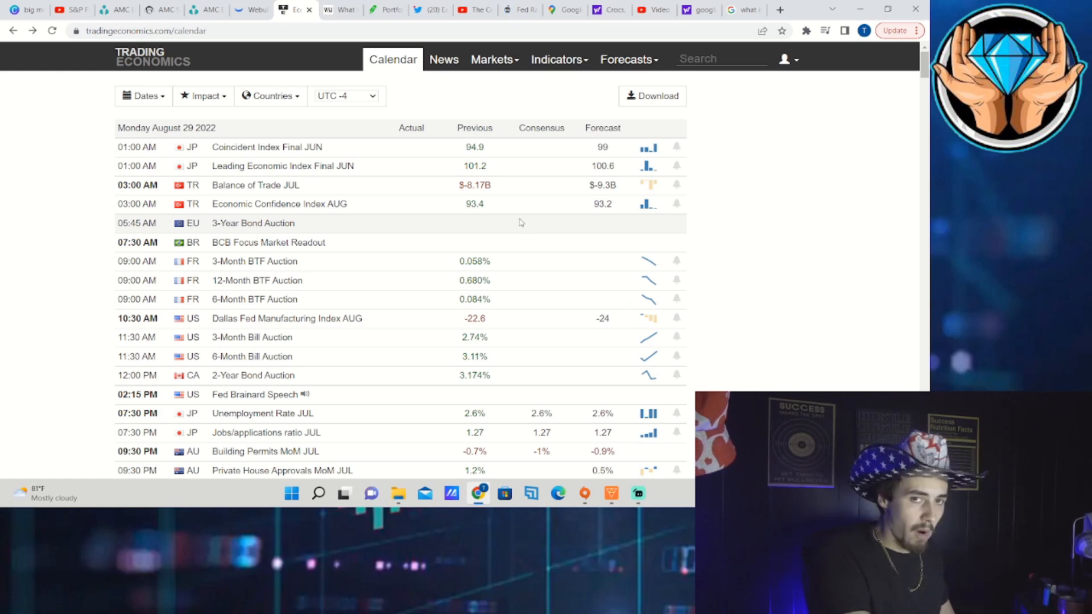
# Scroll the calendar to Friday's US jobs data: Non Farm Payrolls 285K consensus, 3.5% unemployment.
pyautogui.scroll(-3)
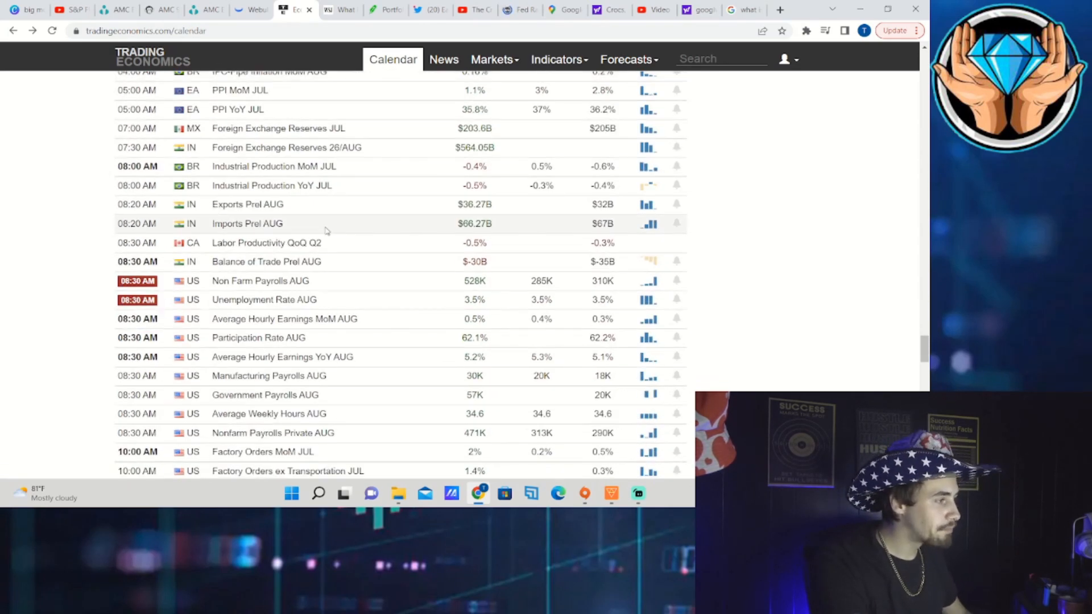
# Return to Webull's AMC daily chart reaching back to April, with a 6.47 mid-May low.
pyautogui.click(249, 9)
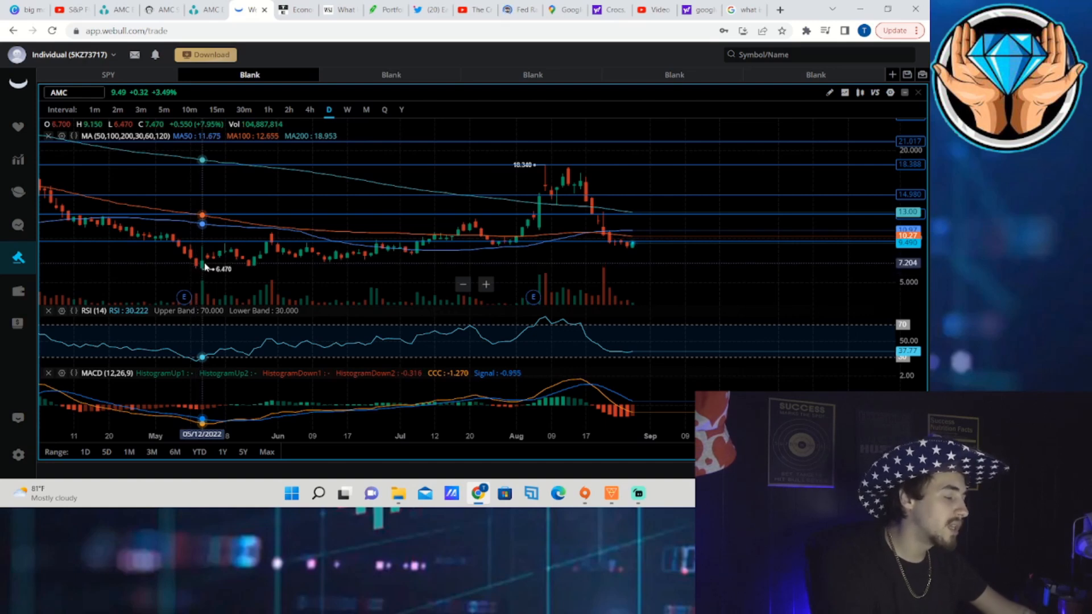
pyautogui.moveTo(515, 268)
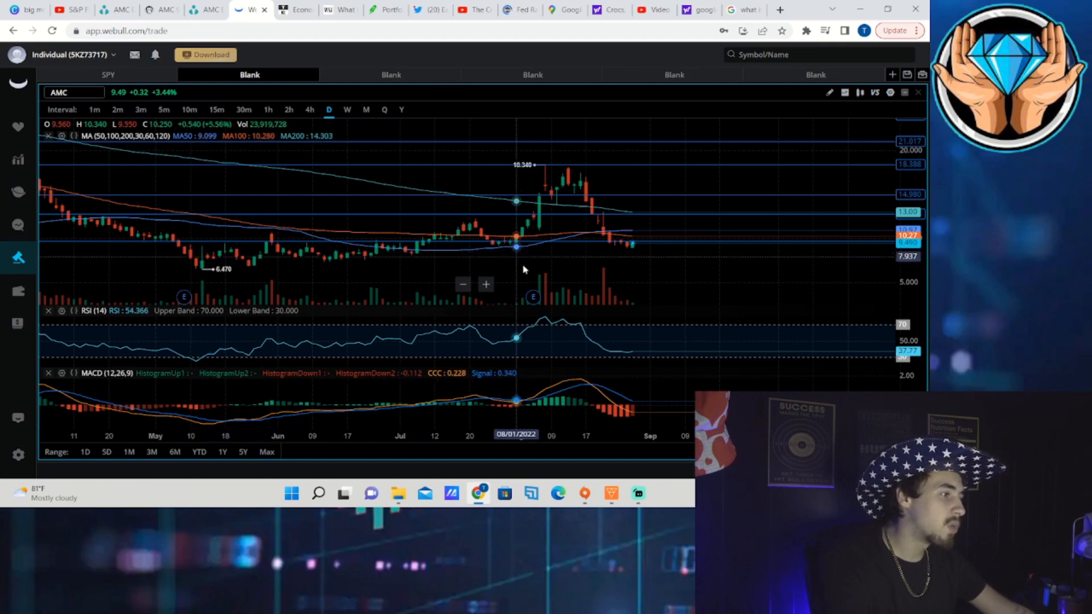